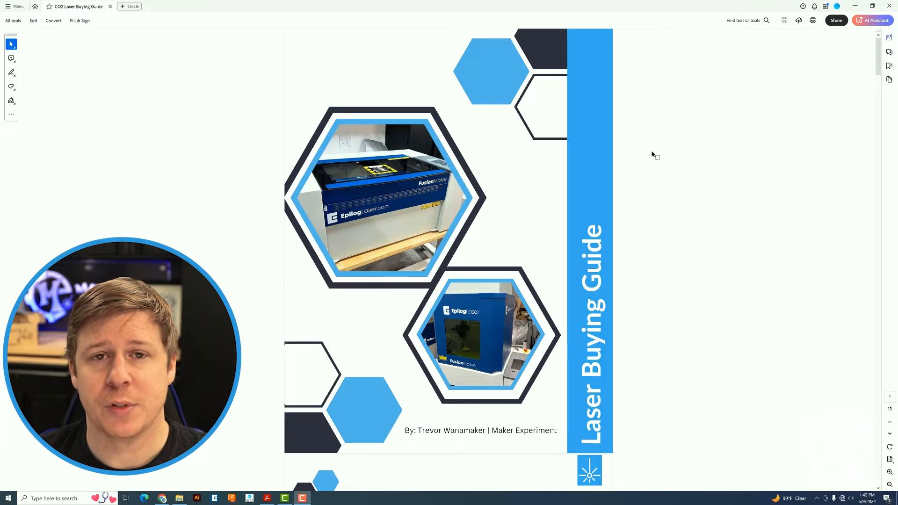
mouse_move(624, 159)
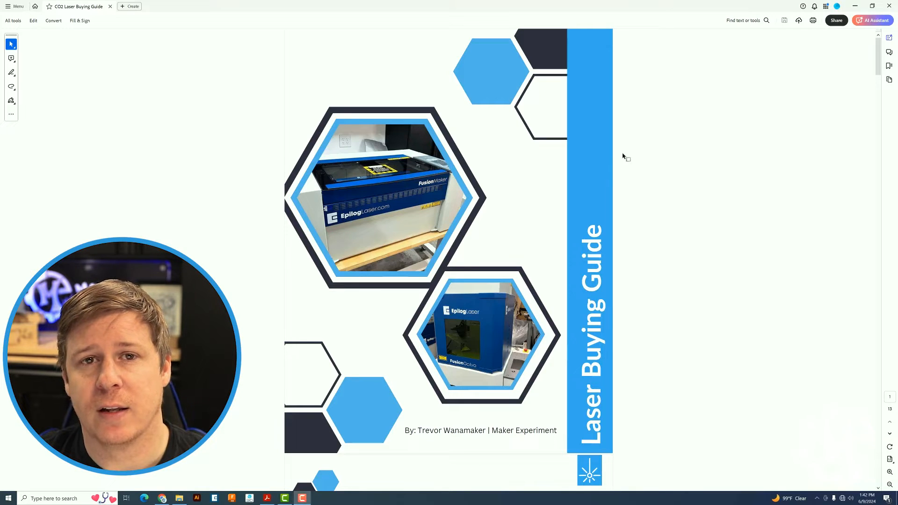
mouse_move(624, 197)
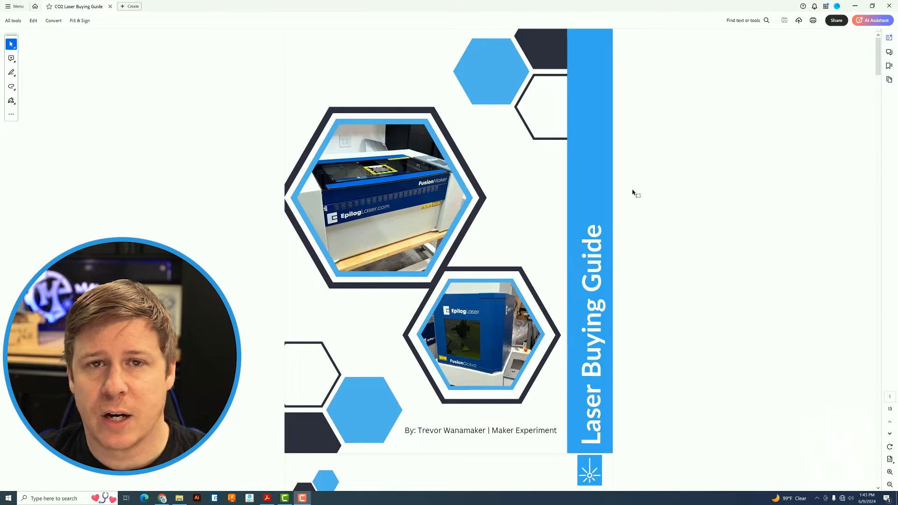
Step: Scroll down from the cover until the guide's welcome letter fills the view
scroll(down, 3)
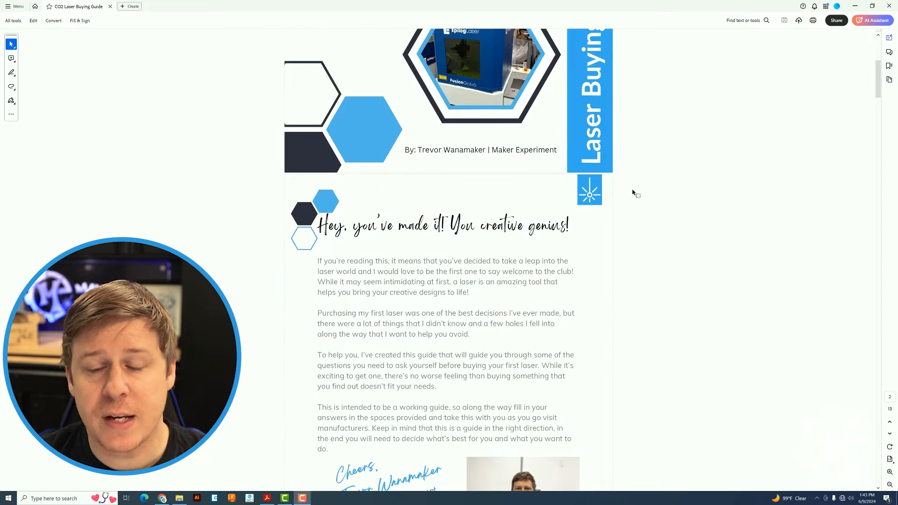
scroll(down, 3)
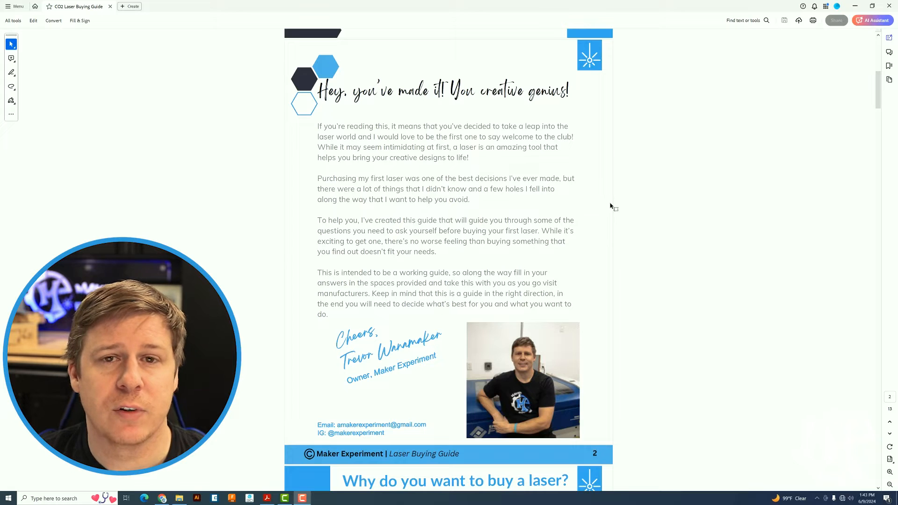
Step: Scroll down to the 'Why do you want to buy a laser?' questions with blank answer fields
scroll(down, 3)
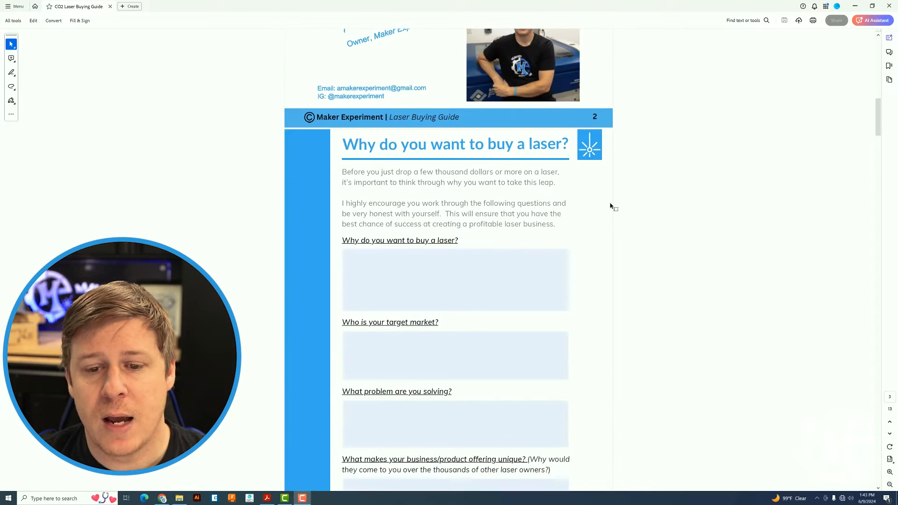
scroll(down, 3)
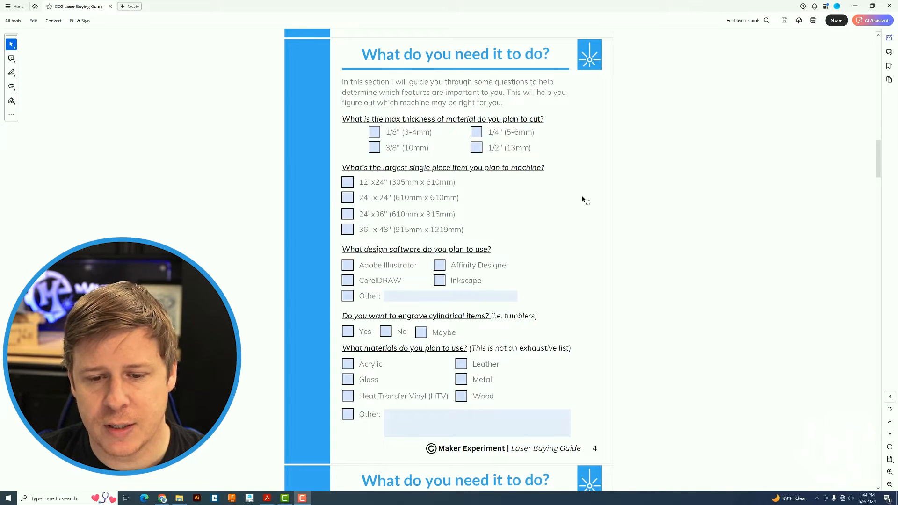
mouse_move(552, 229)
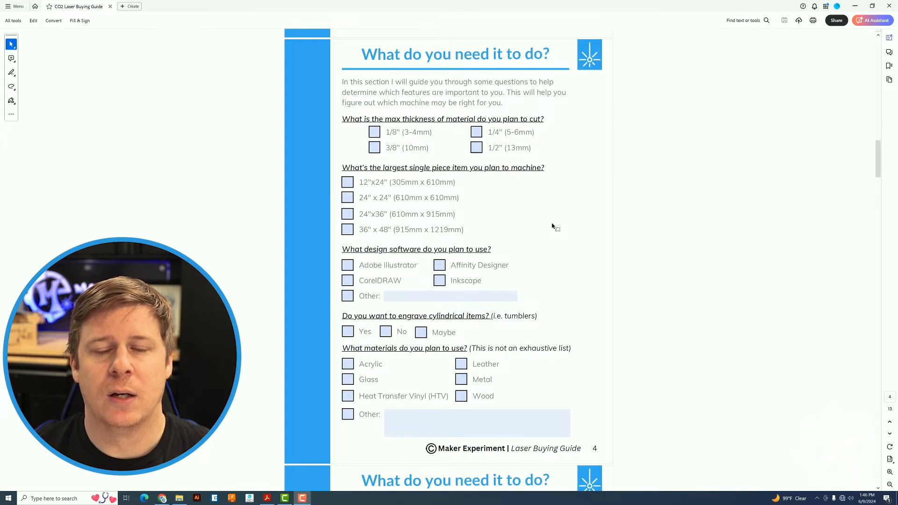
Step: Scroll down to the cutting-versus-engraving, monthly volume and workflow drawing page
scroll(down, 3)
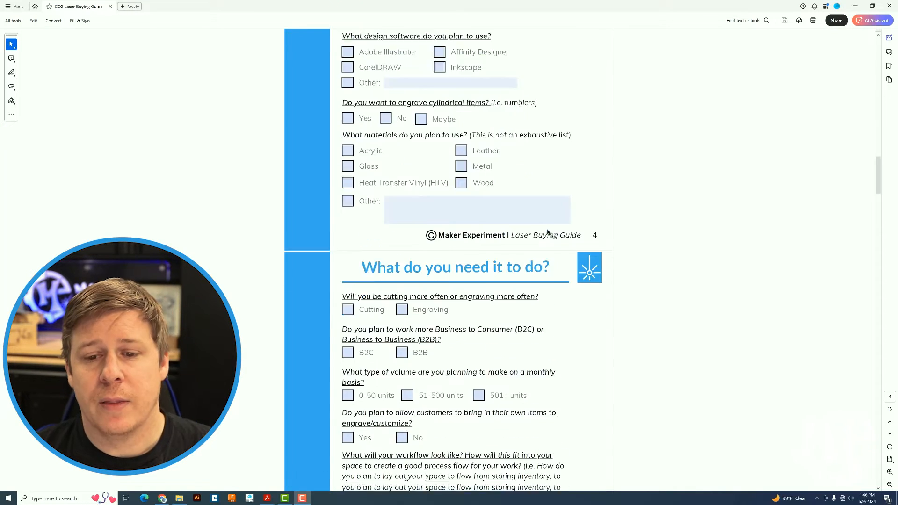
scroll(down, 3)
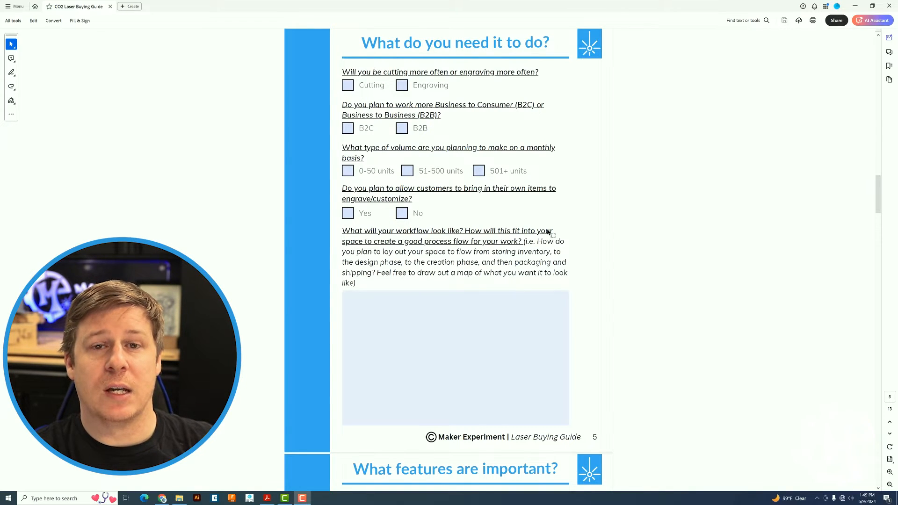
Step: Scroll past the workflow box to the 'What features are important?' yes/no checklist
scroll(down, 3)
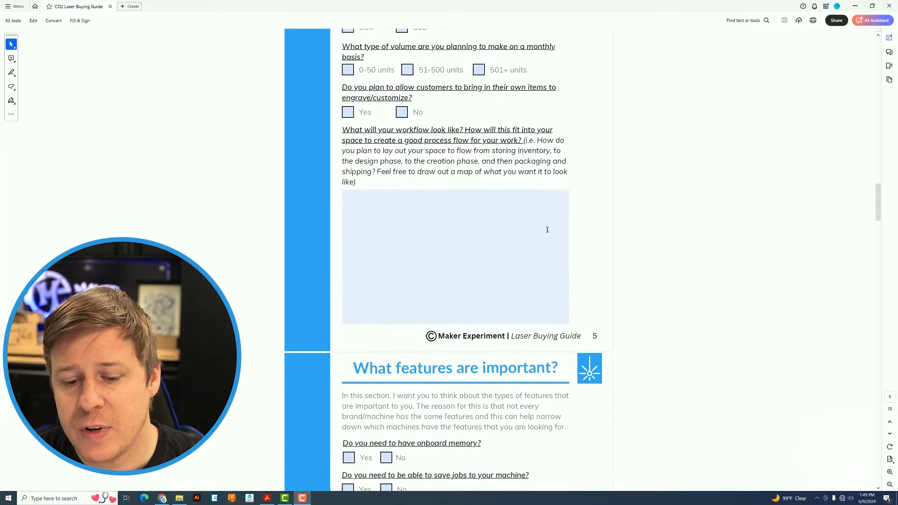
scroll(down, 3)
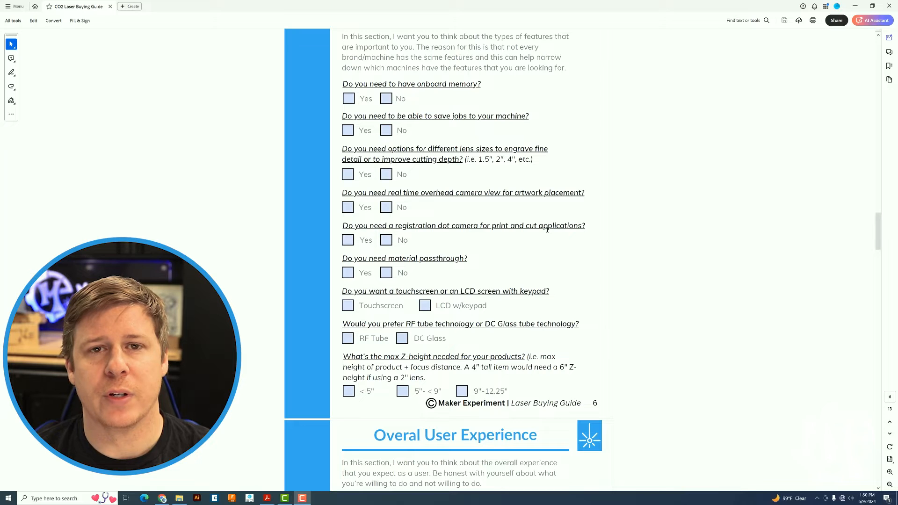
Step: Scroll down through Overall User Experience to the Laser Brand Directory page
scroll(down, 3)
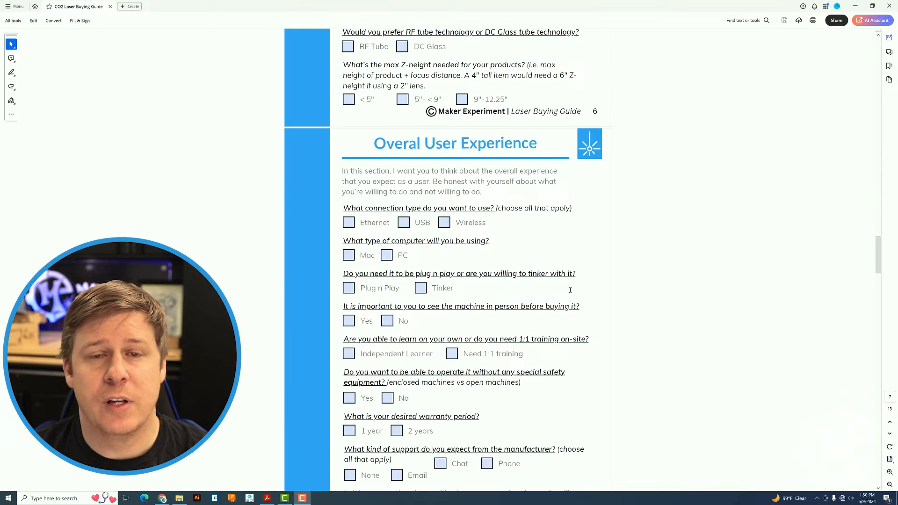
scroll(down, 3)
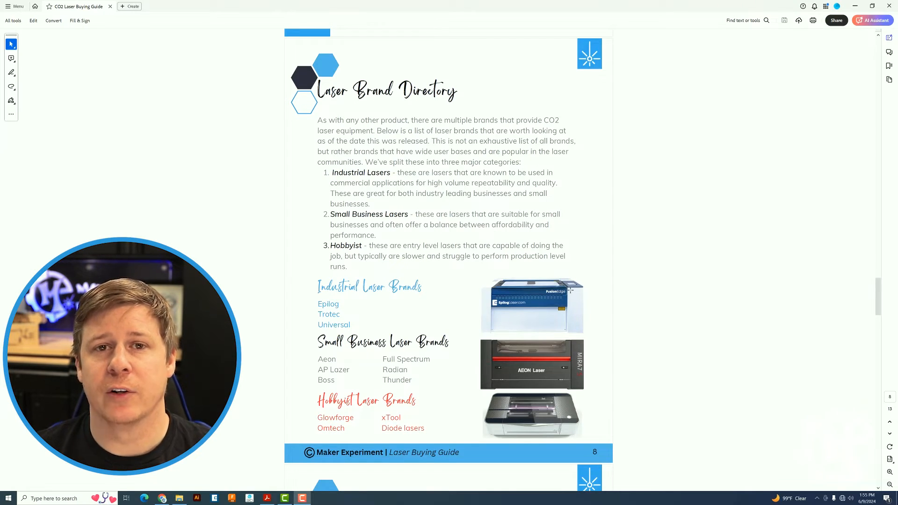
Step: Scroll down until the Trade Show Directory with expo logos is on screen
scroll(down, 3)
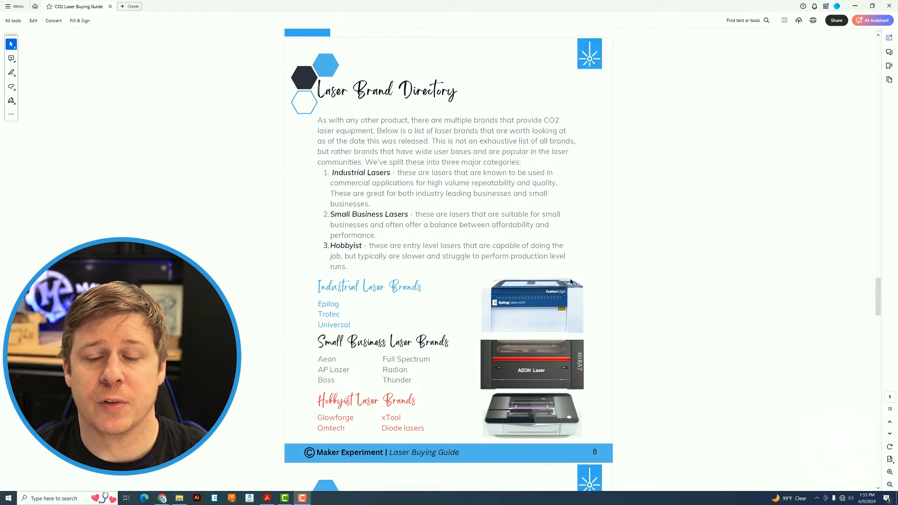
scroll(down, 3)
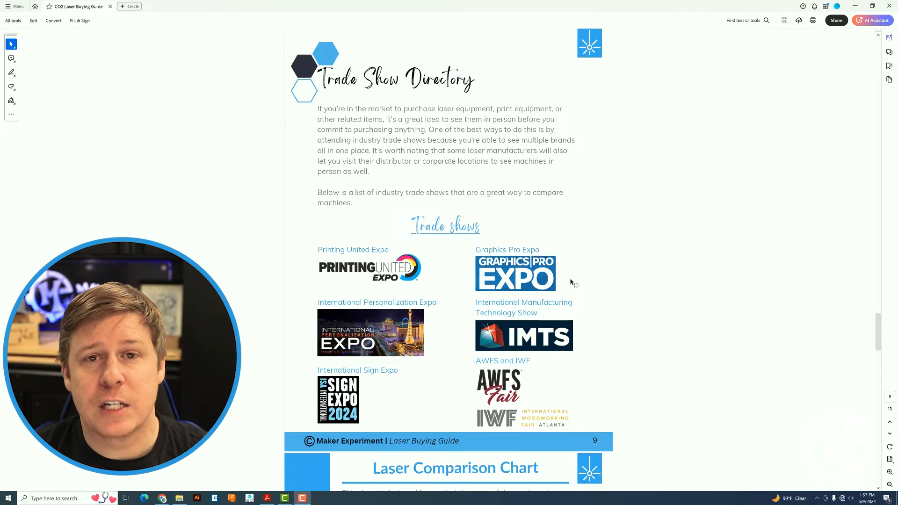
Step: Scroll down until the blank three-column Laser Comparison Chart fills the window
scroll(down, 3)
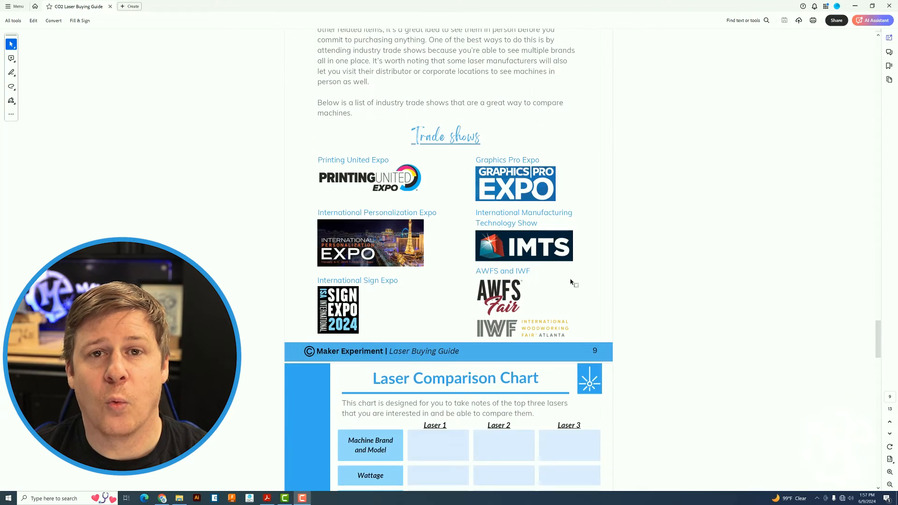
scroll(down, 3)
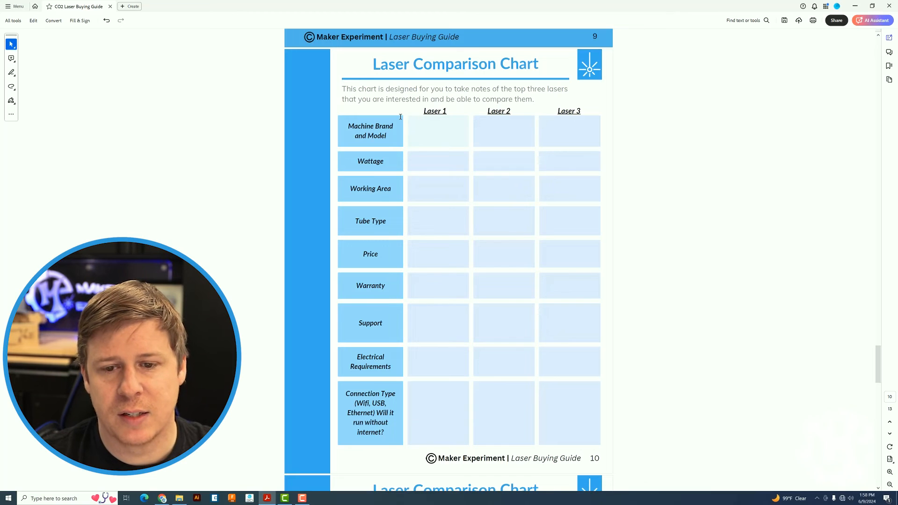
Step: Fill Laser 1's column: Epilog Fusion Pro 36, 80 watt, 24"x36" working area
text(Epilog Fusion Pro 36)
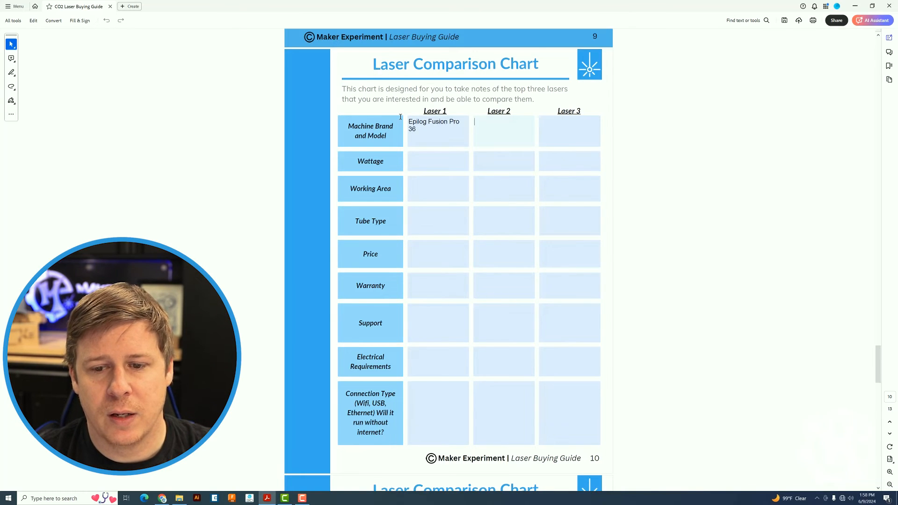
click(569, 131)
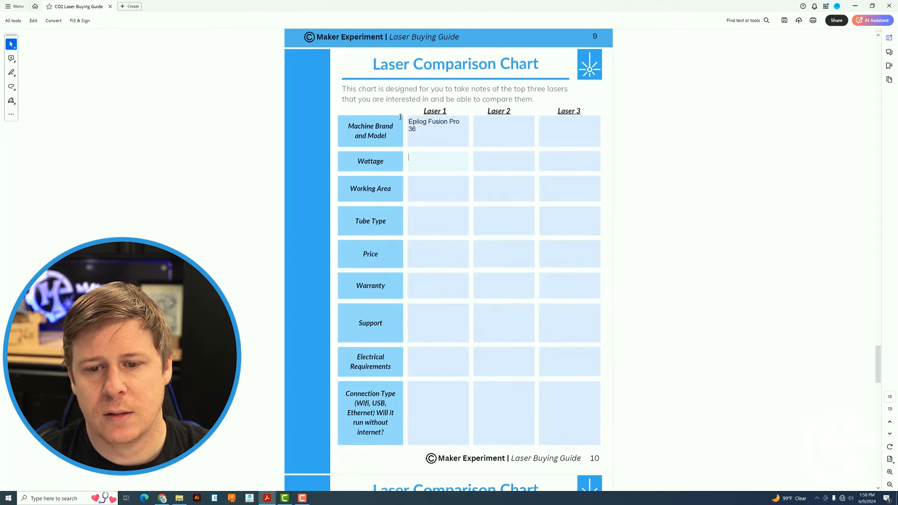
text(80 watt)
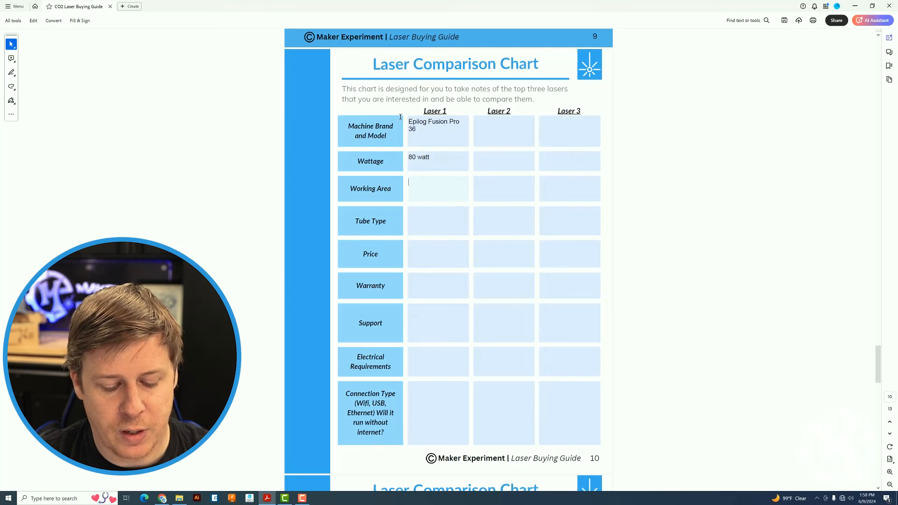
text(24"x36)
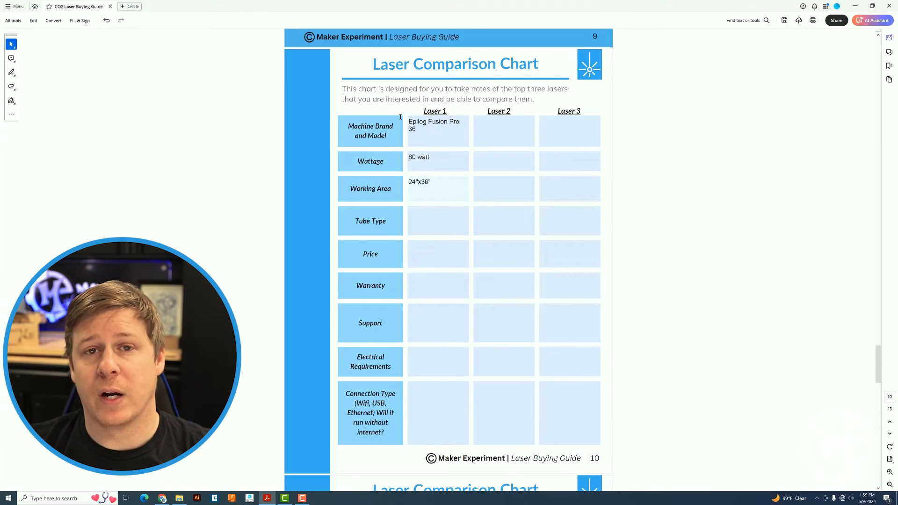
Step: Scroll past pages 10 and 11 to the other-features and best-laser page
scroll(down, 3)
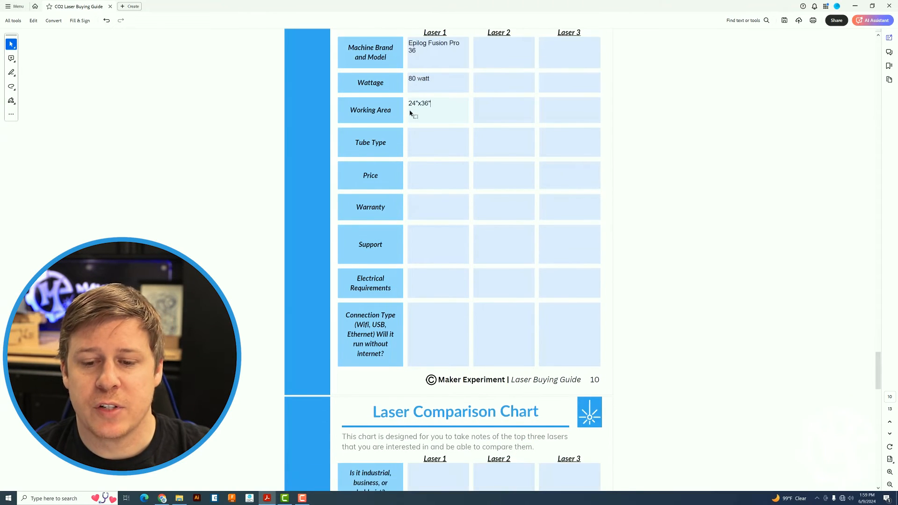
scroll(down, 3)
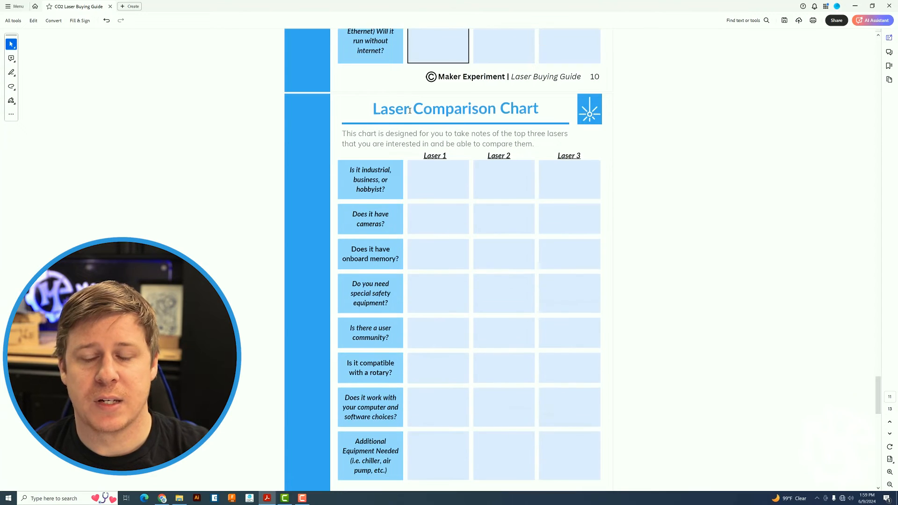
scroll(down, 3)
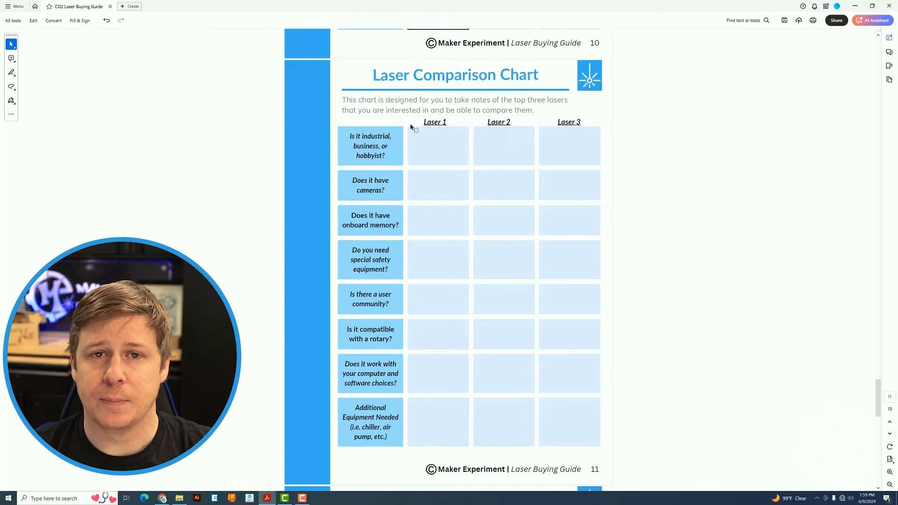
scroll(down, 3)
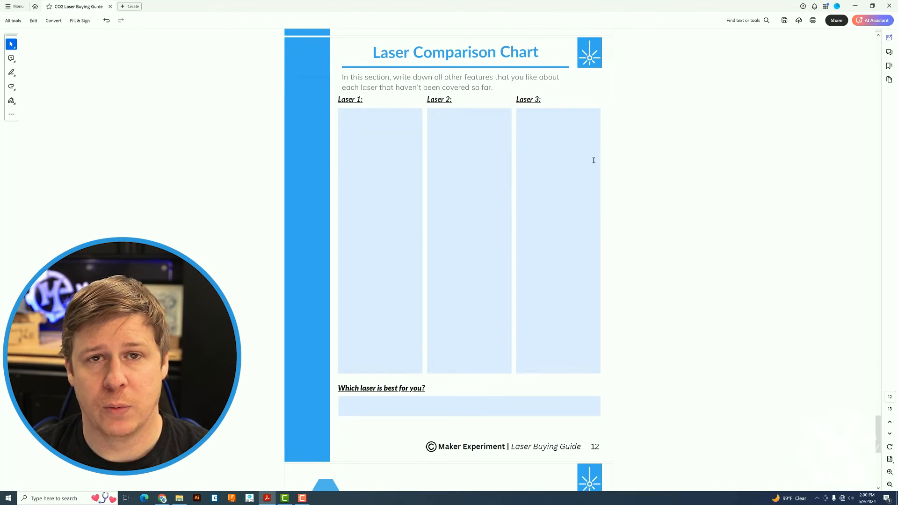
scroll(down, 3)
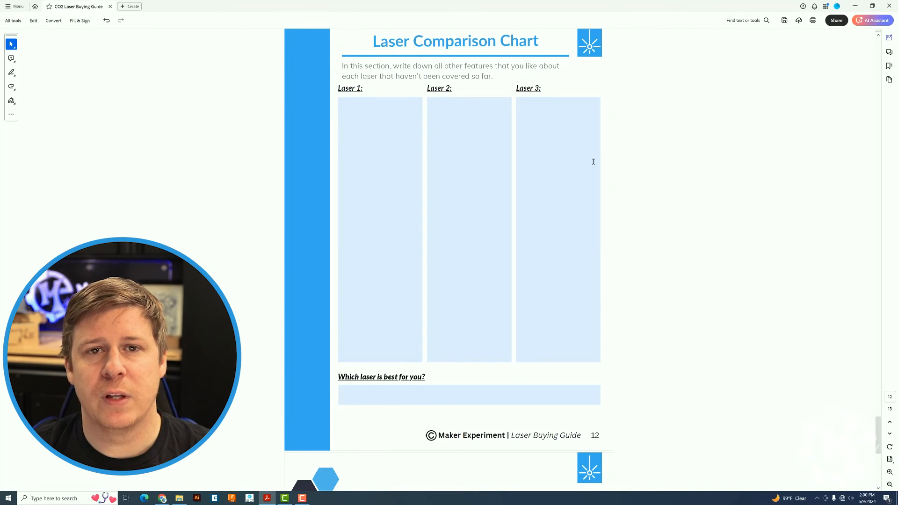
mouse_move(608, 178)
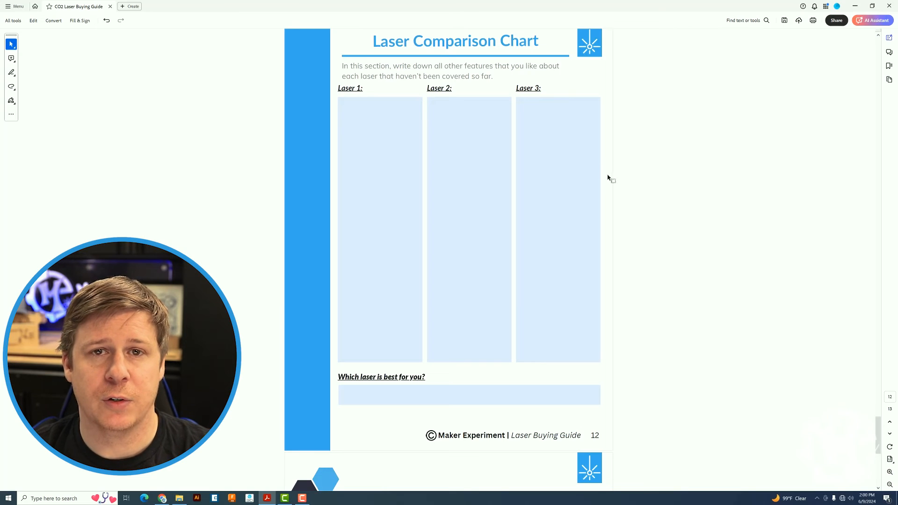
scroll(down, 3)
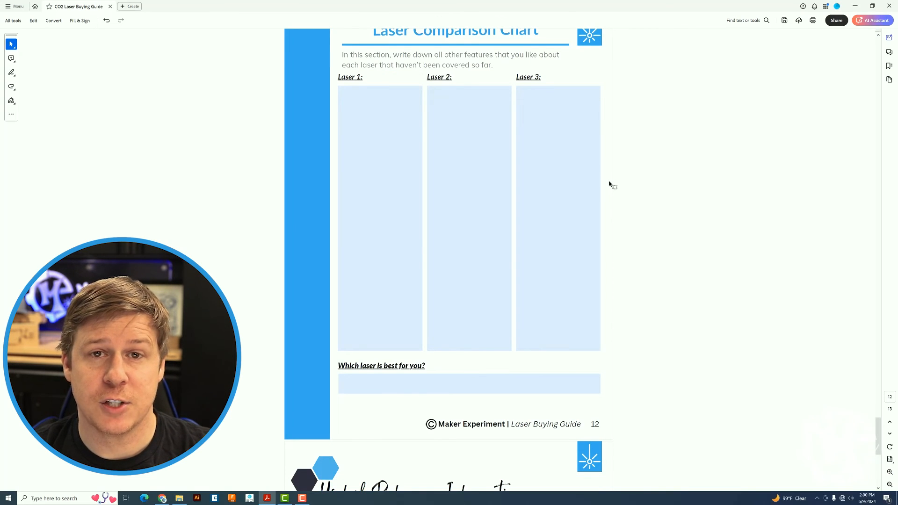